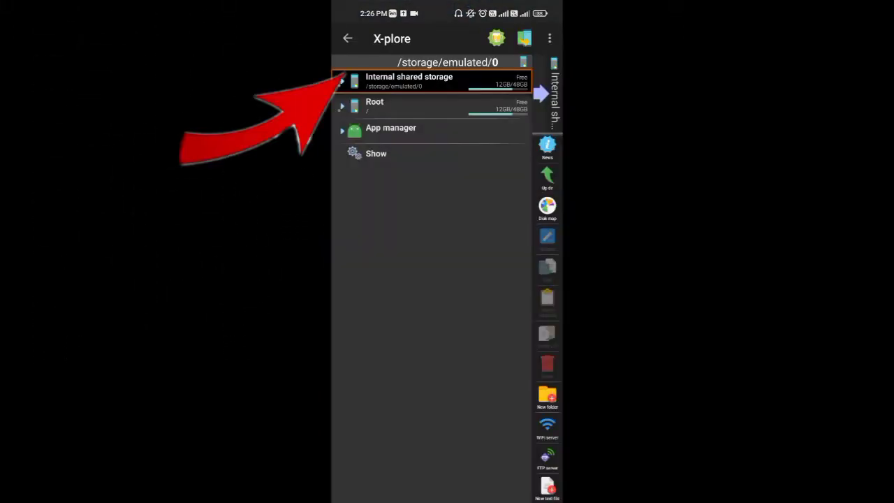
# Tick PicsArt_11-10-01.34.30.png at the bottom of Internal shared storage
pyautogui.click(408, 80)
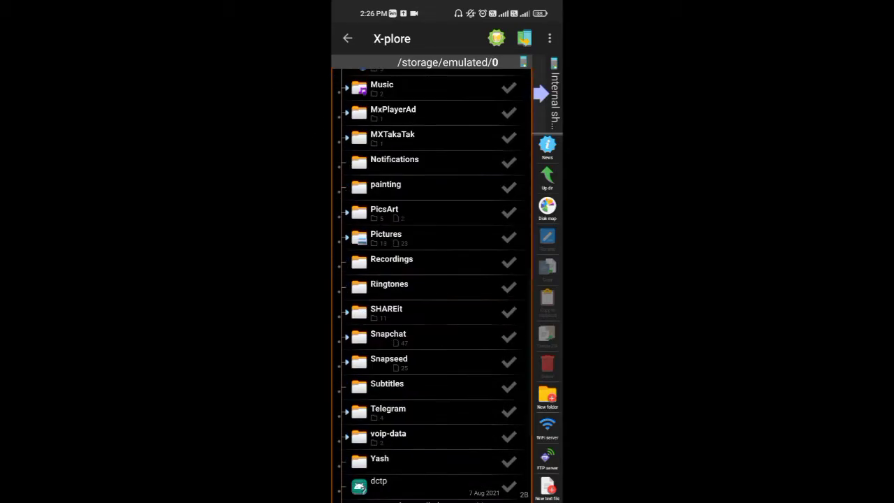
pyautogui.scroll(-3)
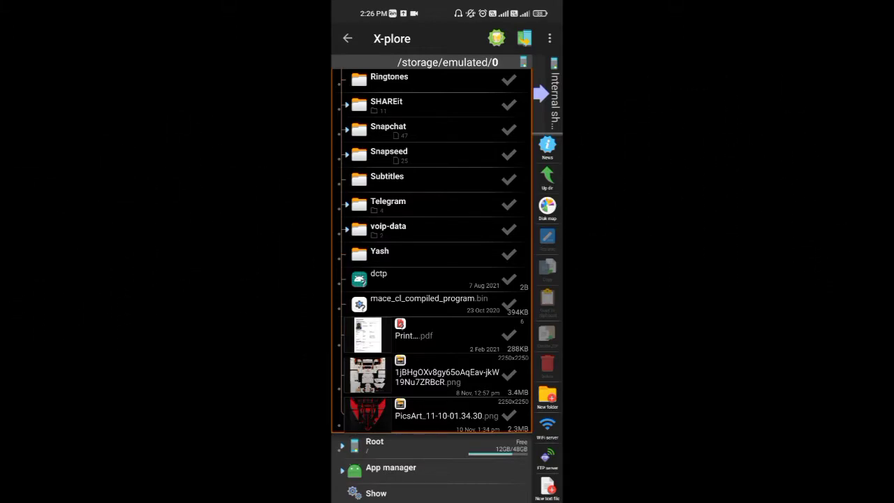
pyautogui.click(440, 417)
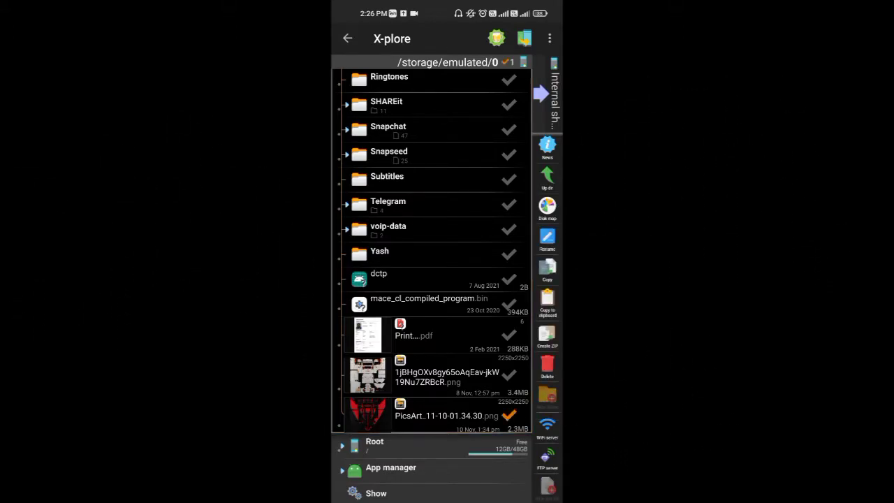
# Copy the marked image to the clipboard and browse to Android > data > com.WandaSoftware.TruckersofEurope3
pyautogui.click(548, 302)
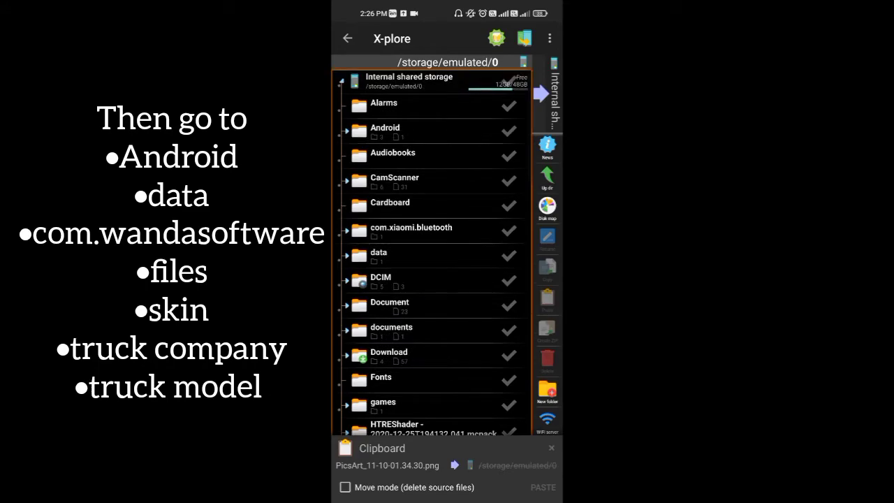
pyautogui.click(384, 131)
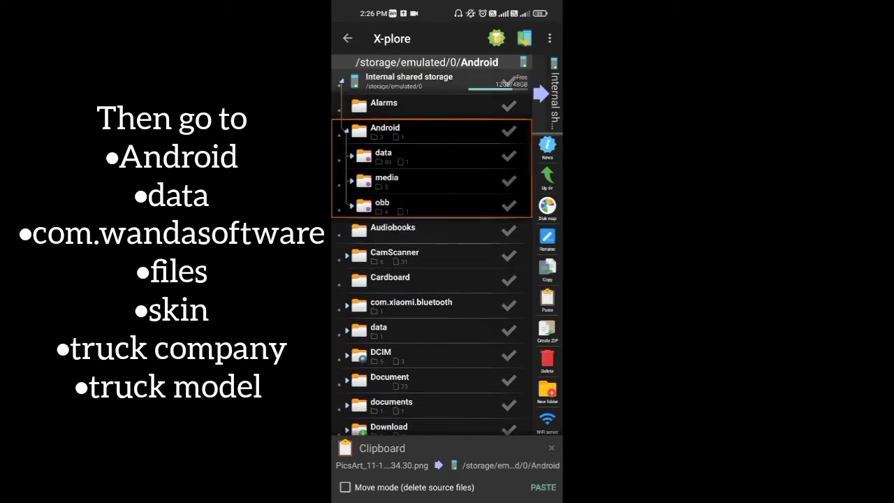
pyautogui.click(383, 153)
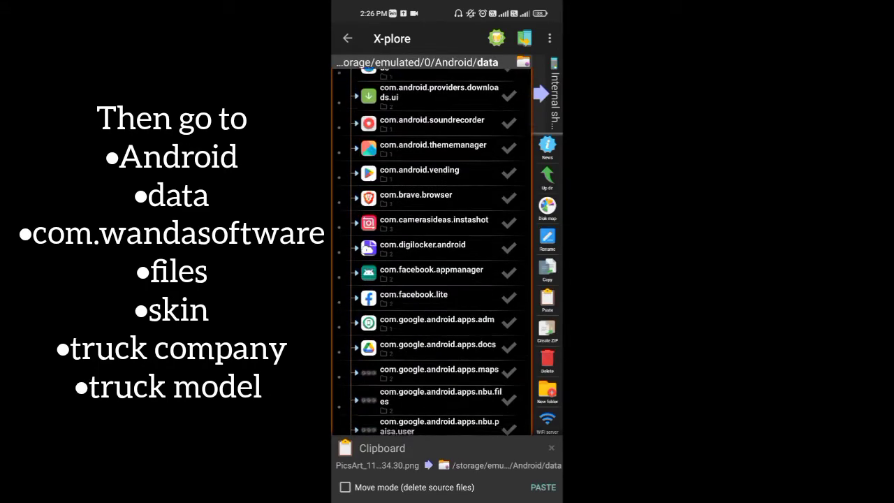
pyautogui.scroll(-3)
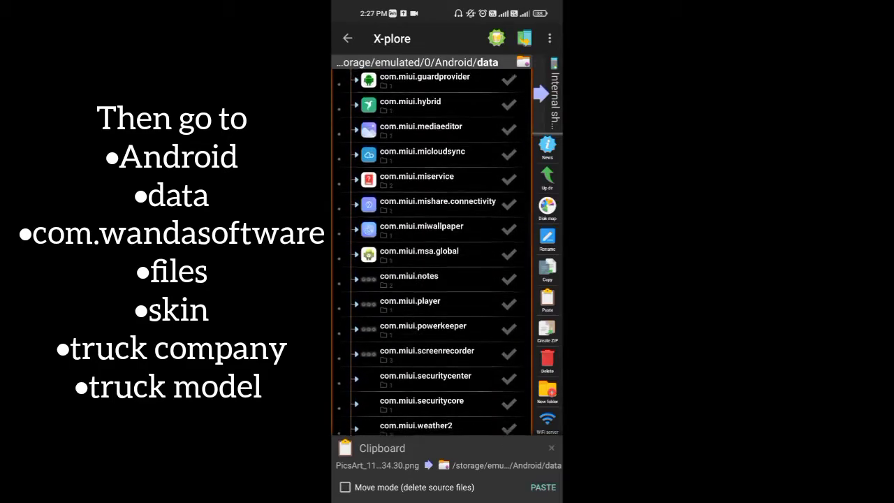
pyautogui.scroll(-3)
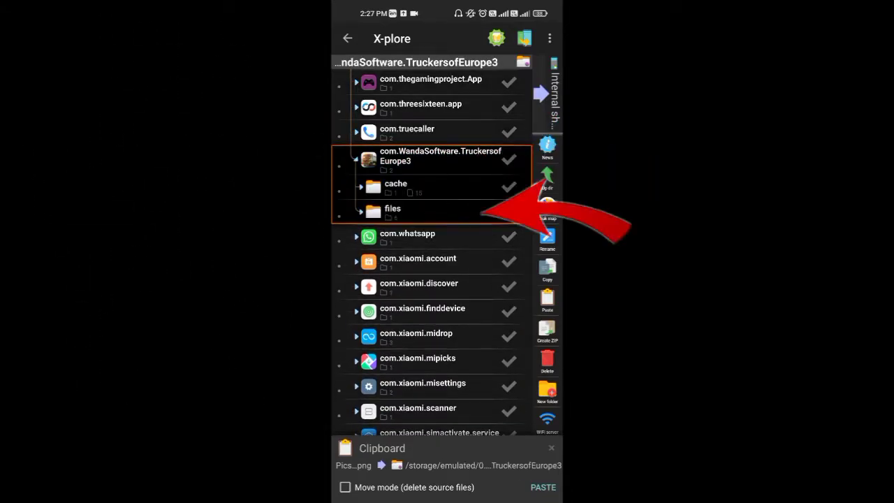
# Navigate files > Skins > Moon into the THA truck model folder
pyautogui.click(393, 208)
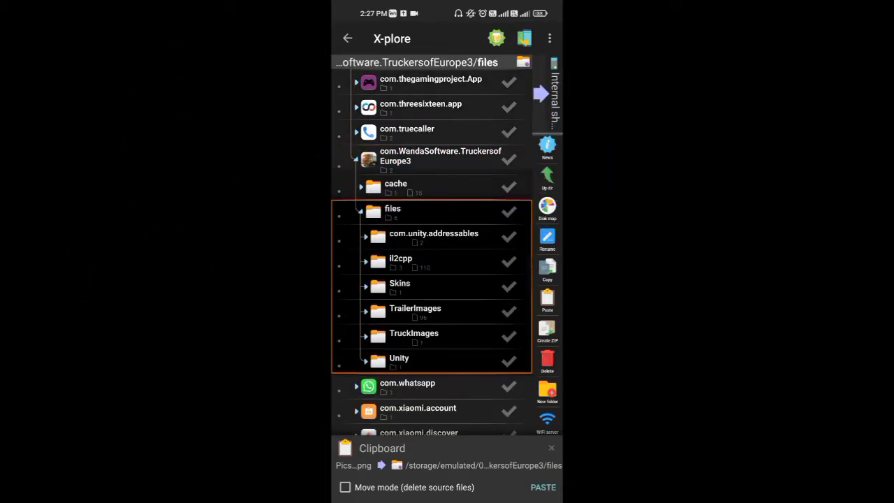
pyautogui.click(399, 282)
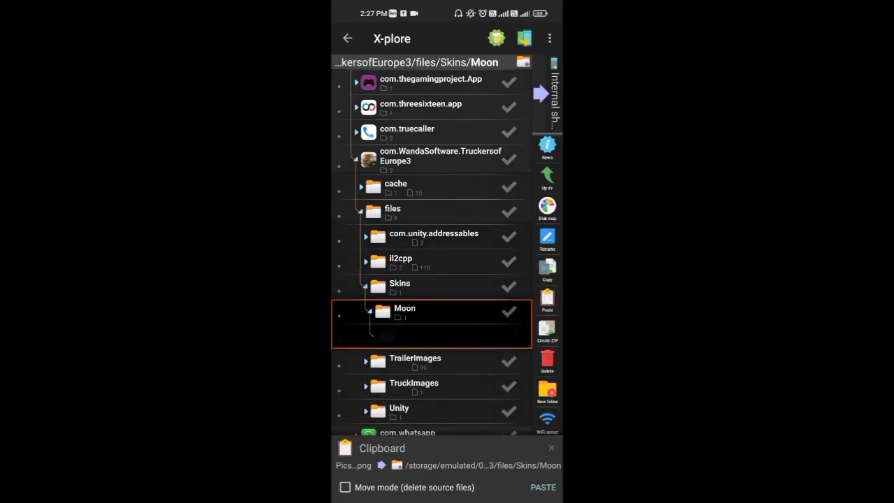
pyautogui.click(405, 308)
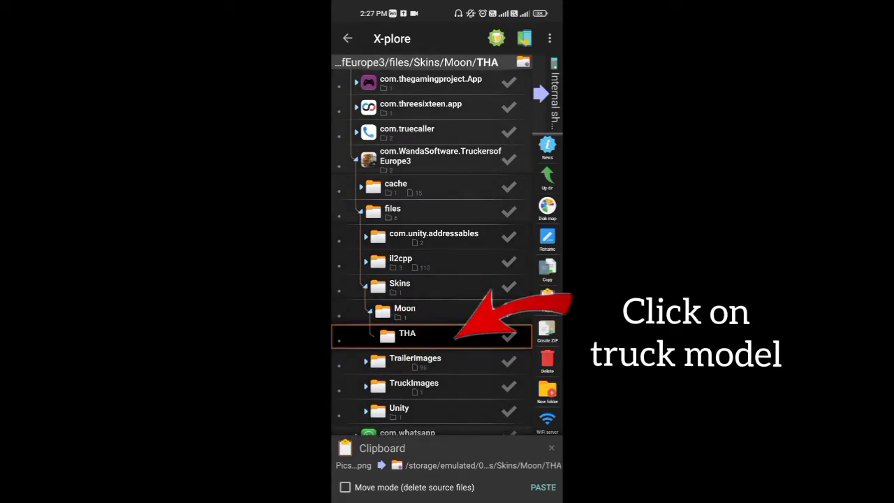
pyautogui.scroll(-3)
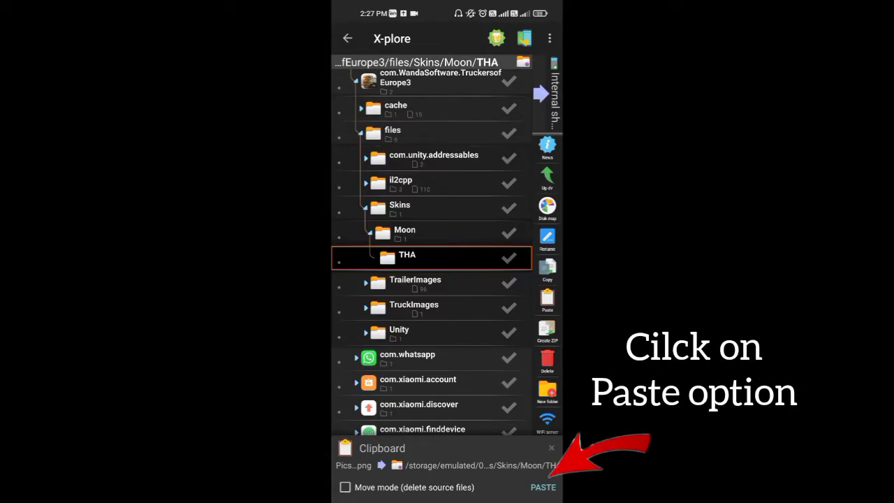
# Paste the PicsArt image into THA and back out of the file manager
pyautogui.click(543, 488)
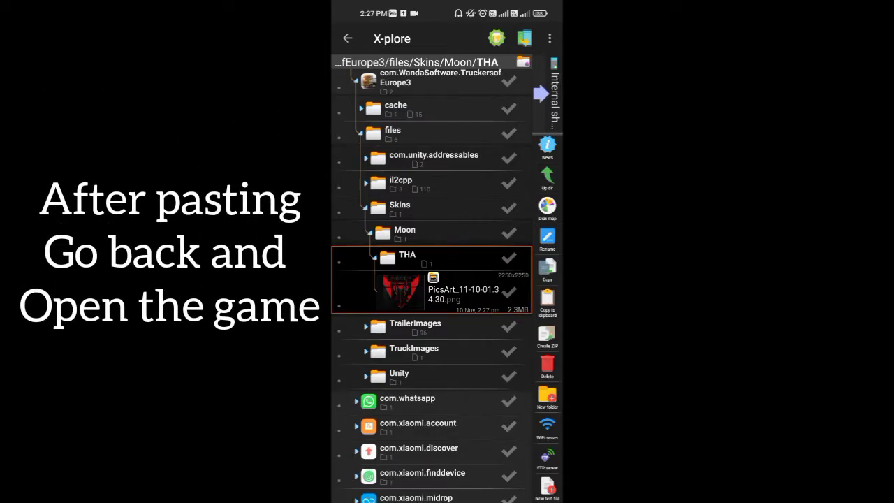
pyautogui.click(344, 39)
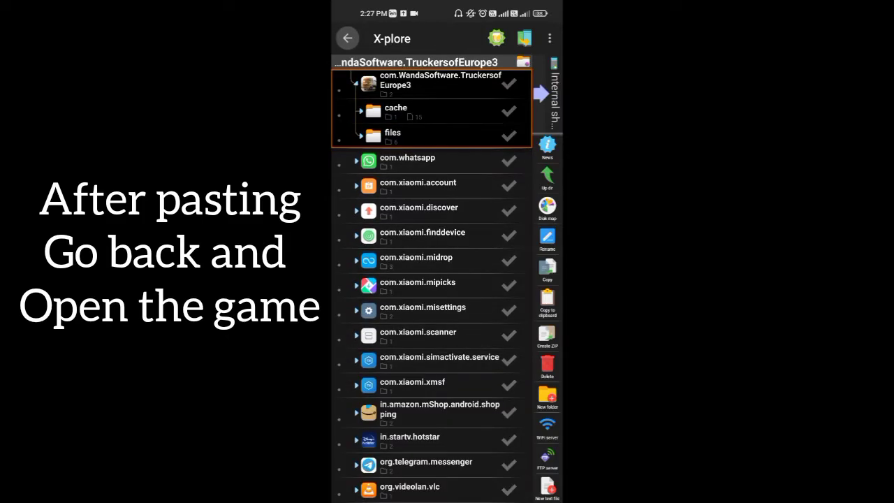
pyautogui.click(346, 39)
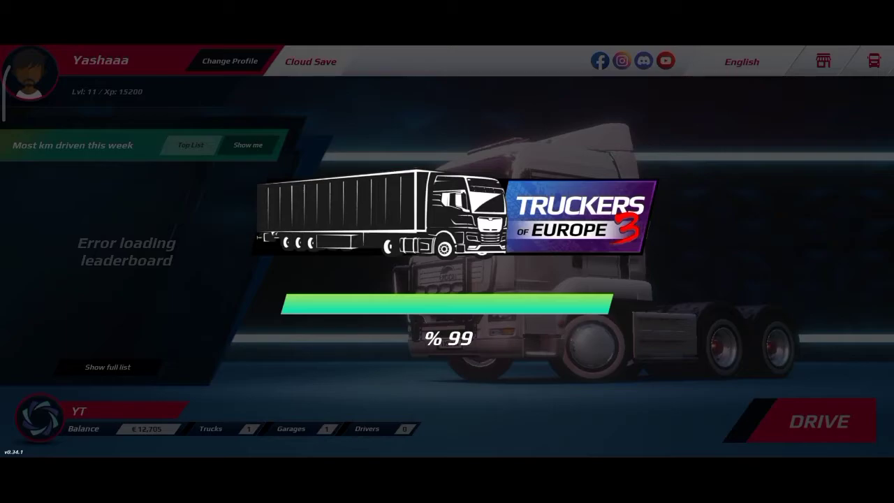
# From Owned Trucks, start configuring the Moon / THA truck
pyautogui.click(818, 423)
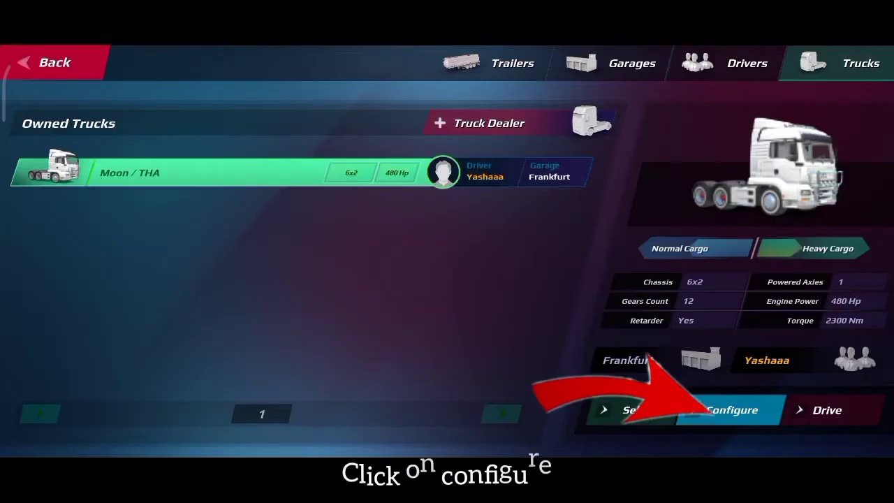
pyautogui.click(733, 411)
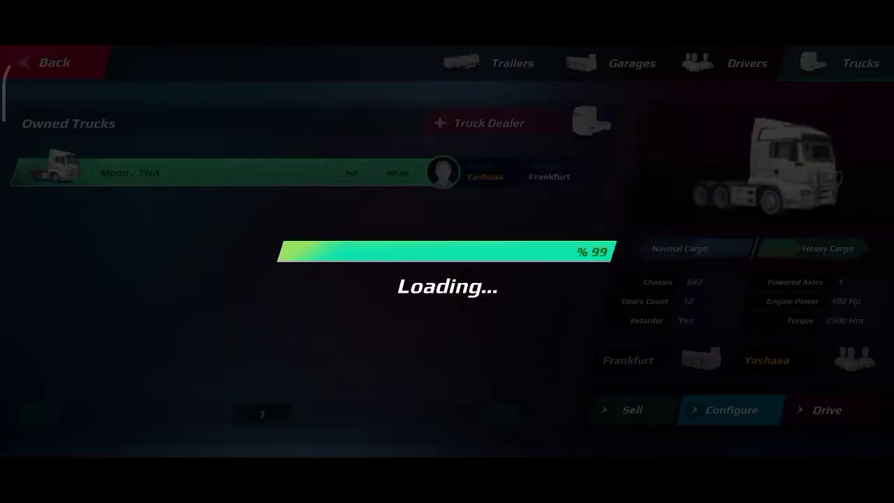
# Under Color & Skin, add a new skin and select the PicsArt image from THA
pyautogui.click(732, 410)
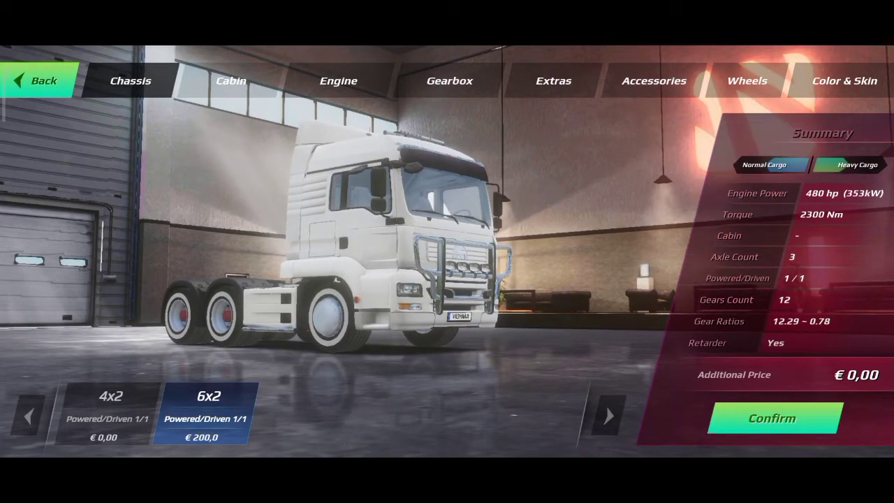
pyautogui.click(844, 80)
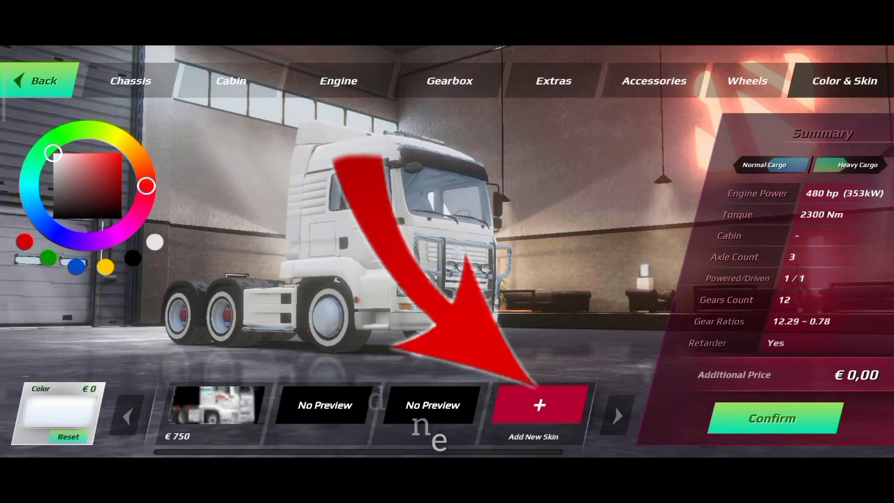
pyautogui.click(540, 405)
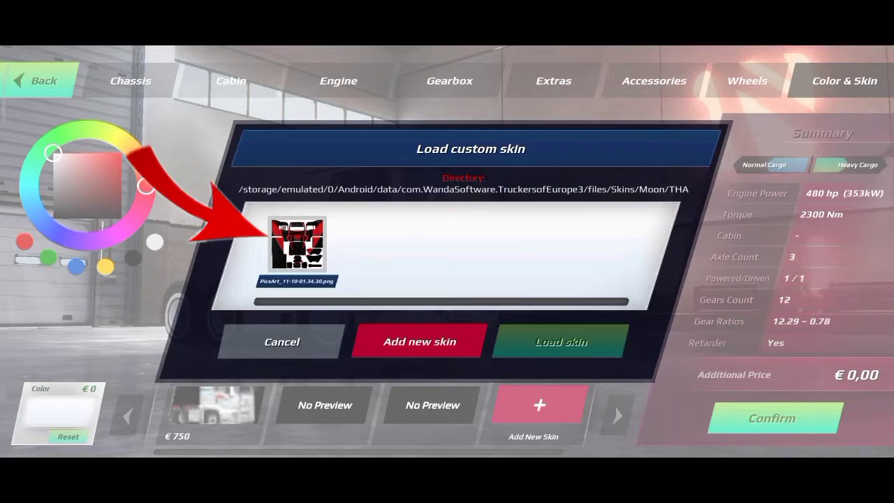
pyautogui.click(296, 245)
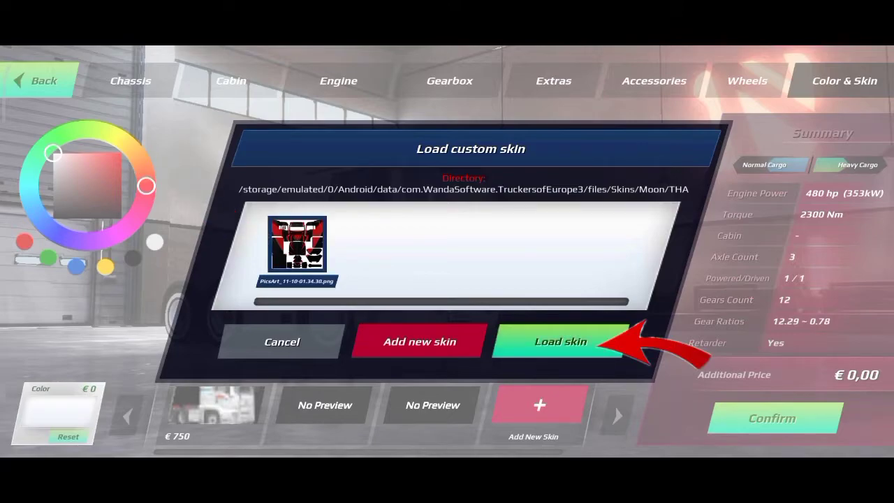
# Load the red skin, confirm the €0,00 change, and start the engine
pyautogui.click(560, 341)
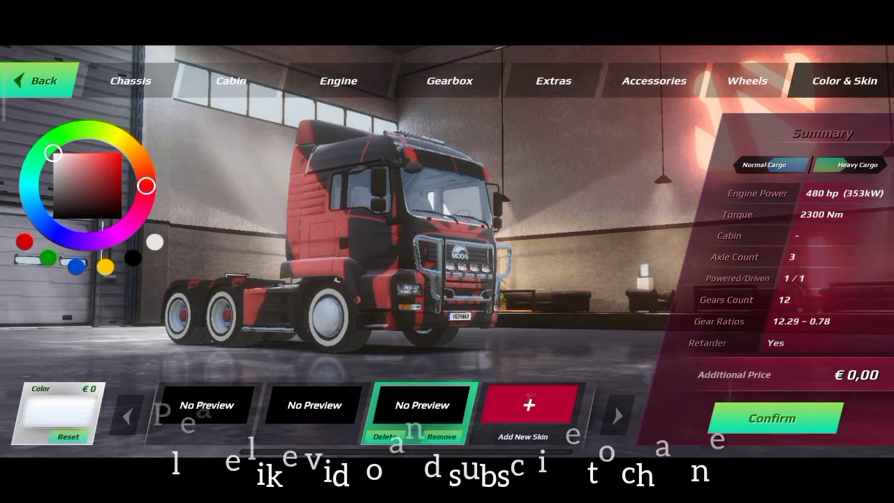
pyautogui.click(774, 418)
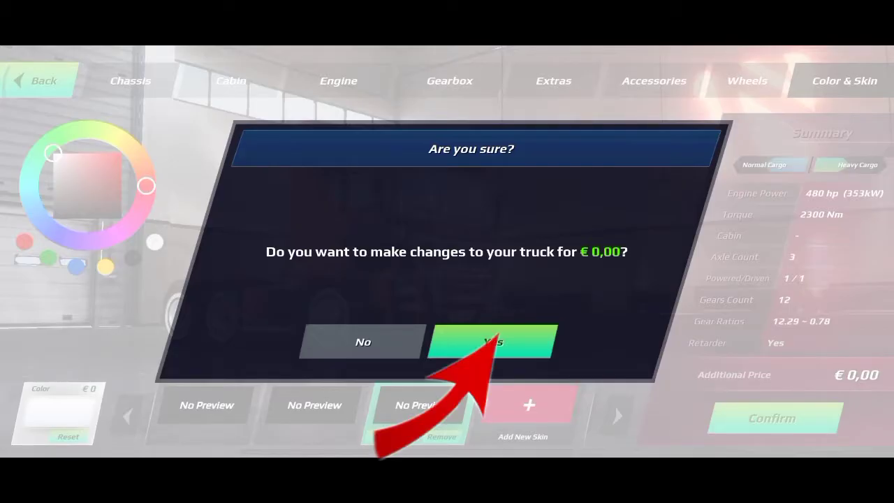
pyautogui.click(489, 341)
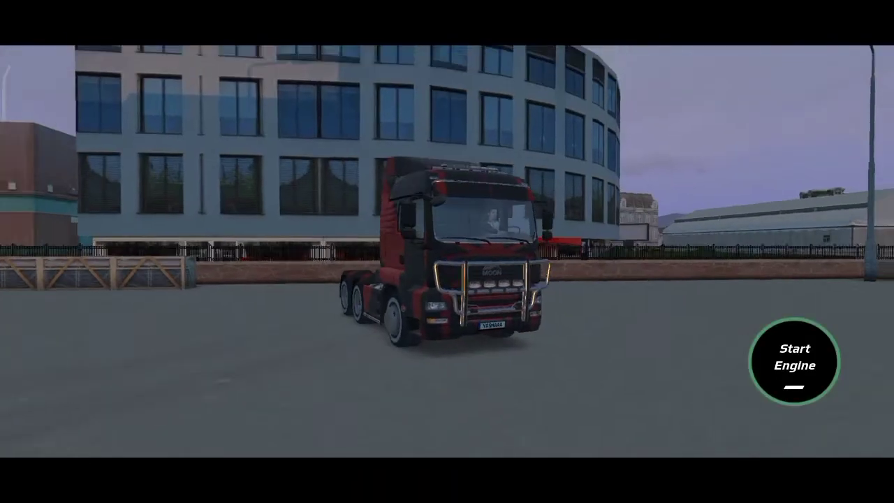
pyautogui.click(795, 360)
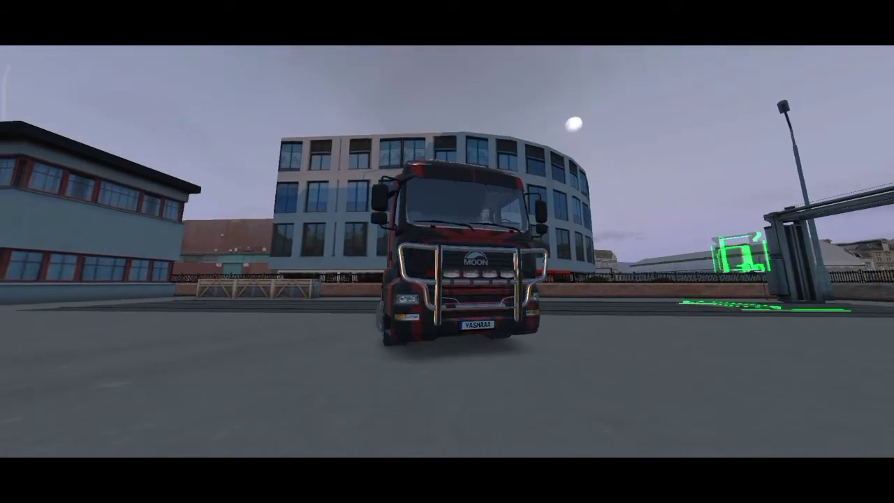